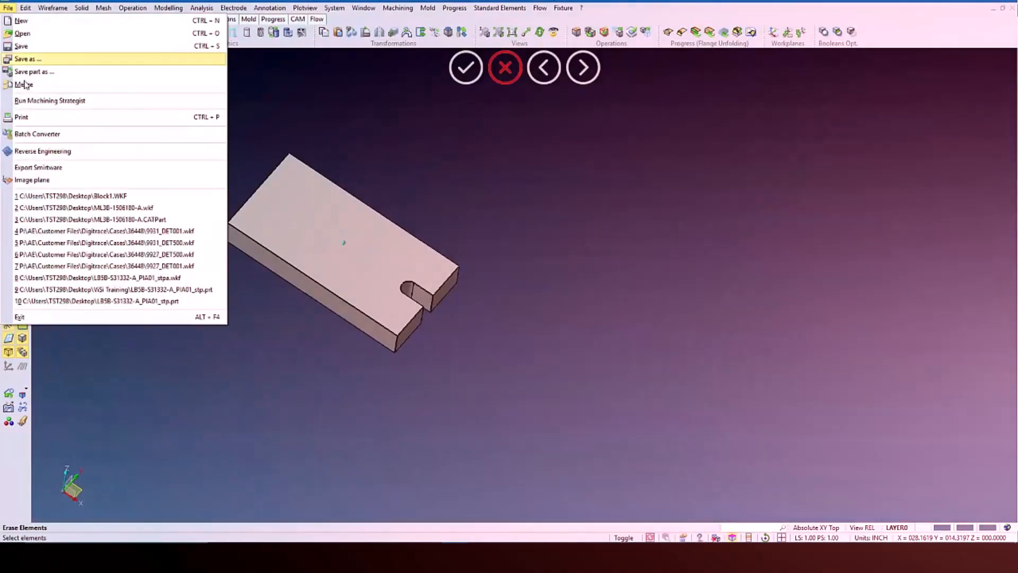
Merge Block1.WKF into the current block so the slotted copy overlaps it
{"action": "left_click", "coordinate": [22, 33]}
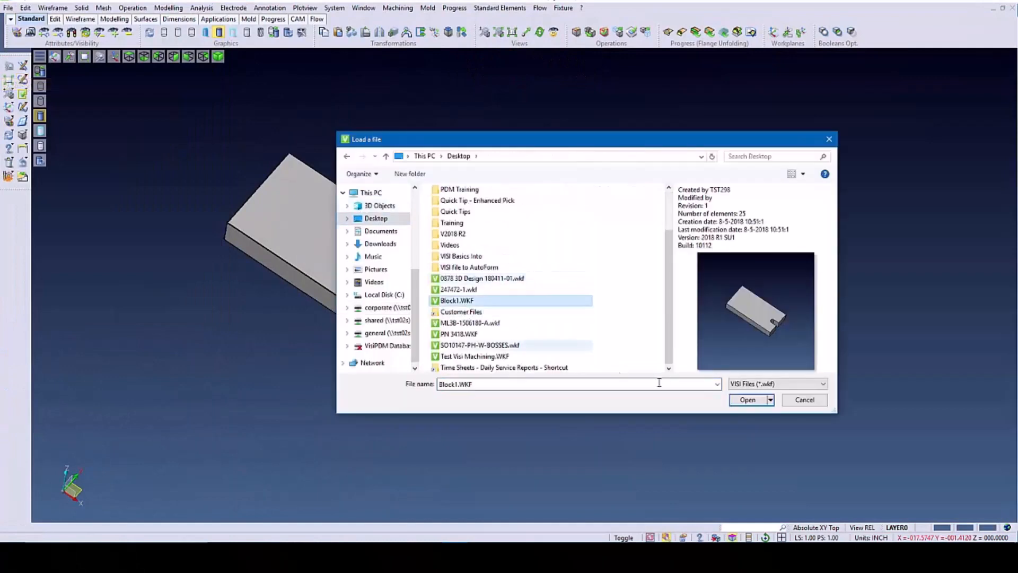
{"action": "left_click", "coordinate": [748, 399]}
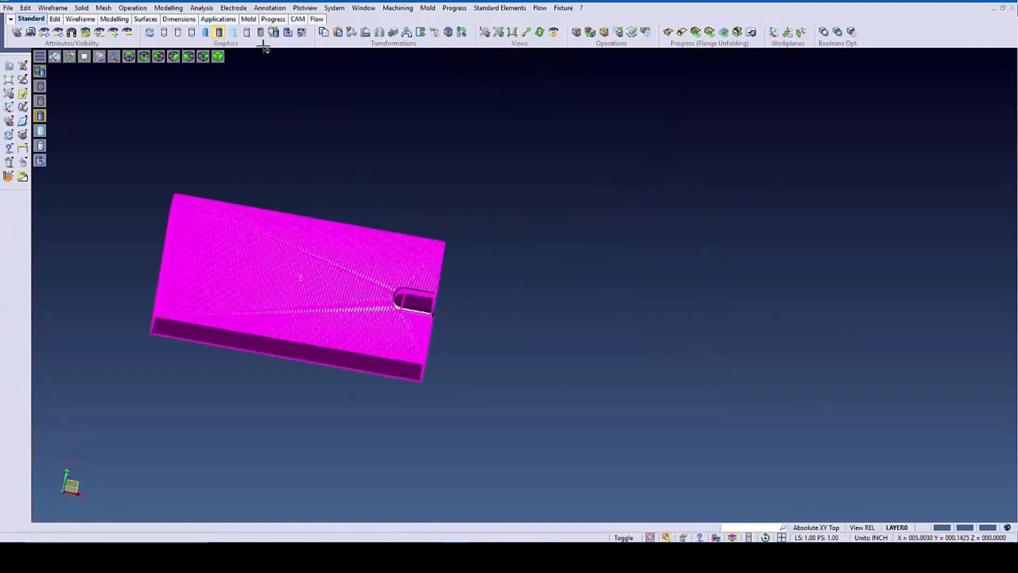
Run Analysis > Compare on the two overlapping block bodies
{"action": "left_click", "coordinate": [202, 7]}
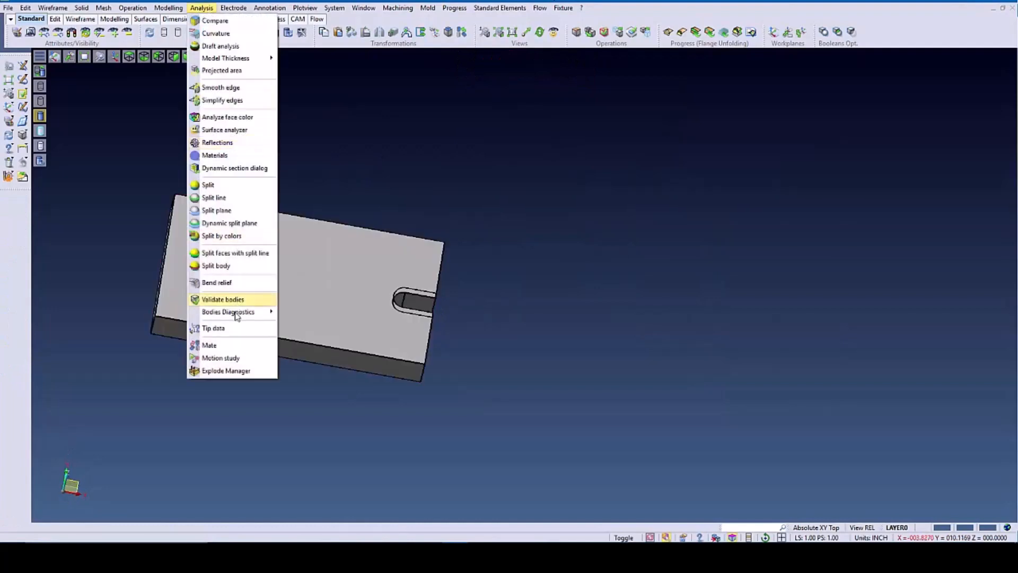
{"action": "mouse_move", "coordinate": [215, 21]}
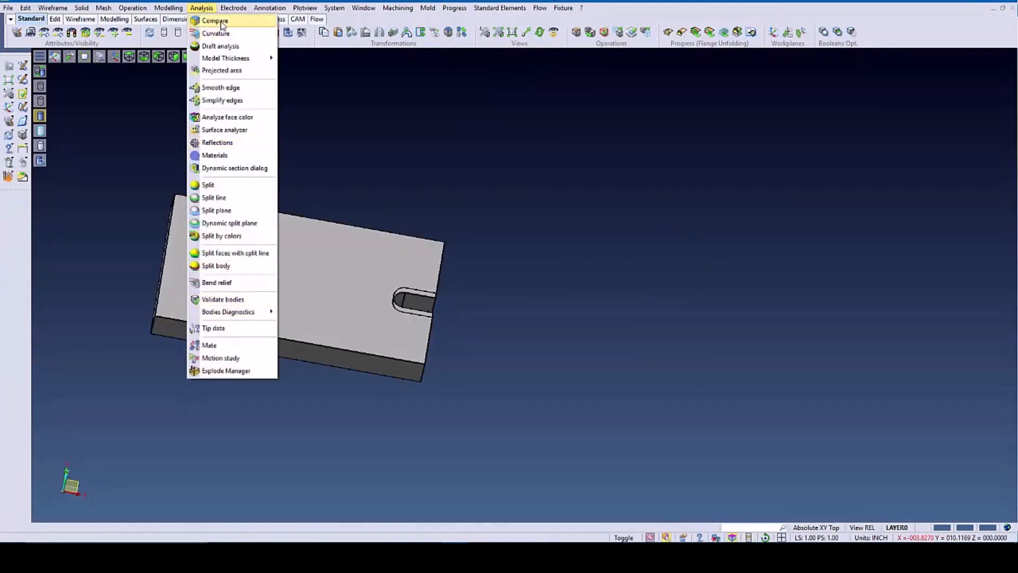
{"action": "left_click", "coordinate": [215, 20]}
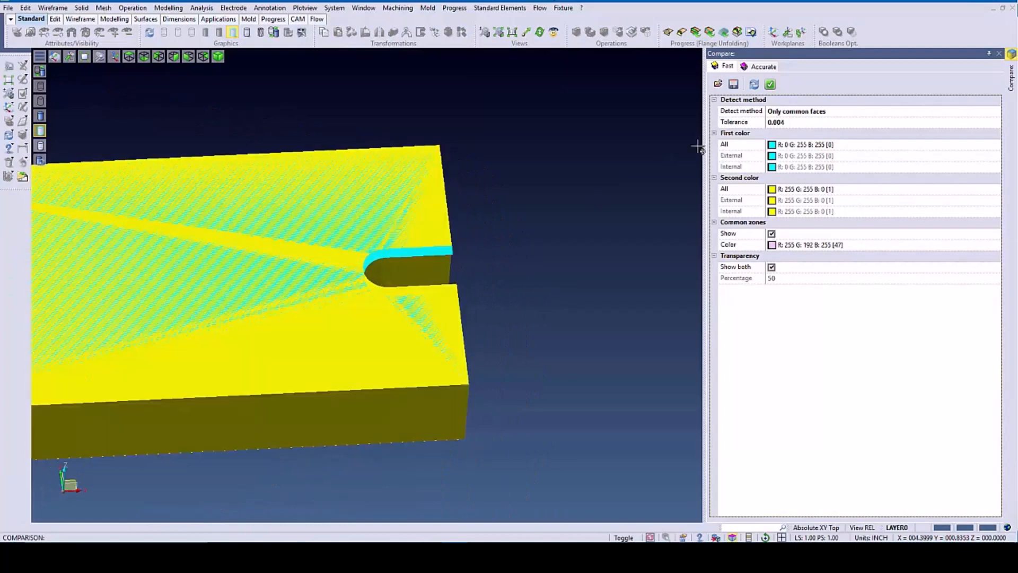
Close the block comparison before opening Tool Example 3
{"action": "left_click", "coordinate": [764, 66]}
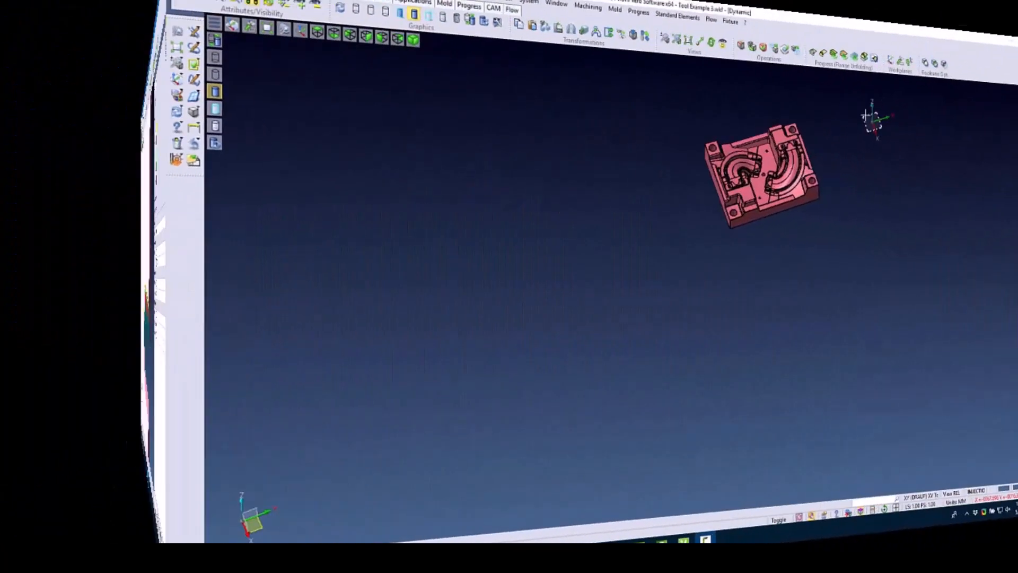
Merge Modified.wkf onto the red mold plate, declining to save and confirming file information
{"action": "left_click", "coordinate": [8, 7]}
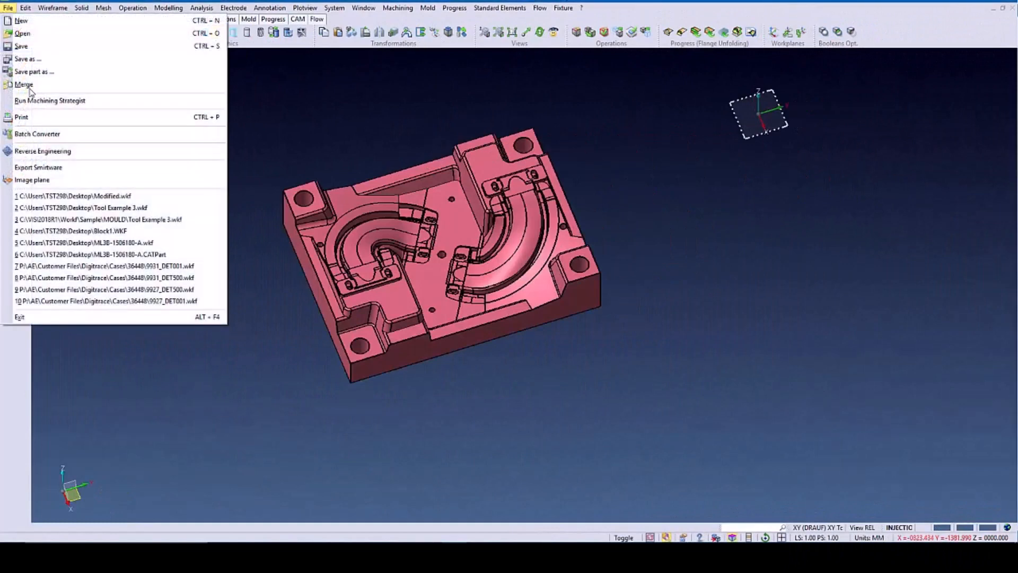
{"action": "left_click", "coordinate": [22, 33]}
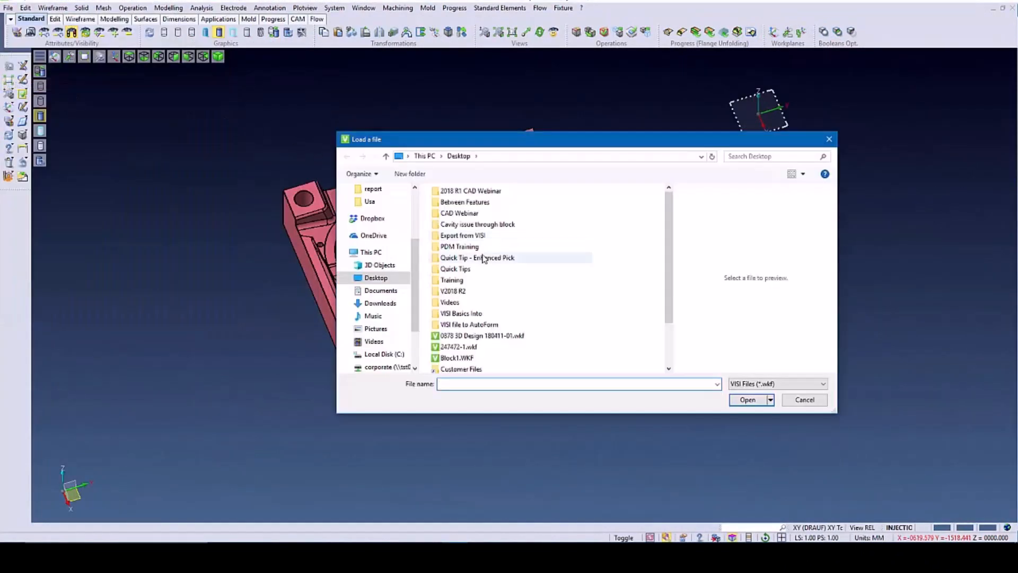
{"action": "left_click", "coordinate": [459, 333]}
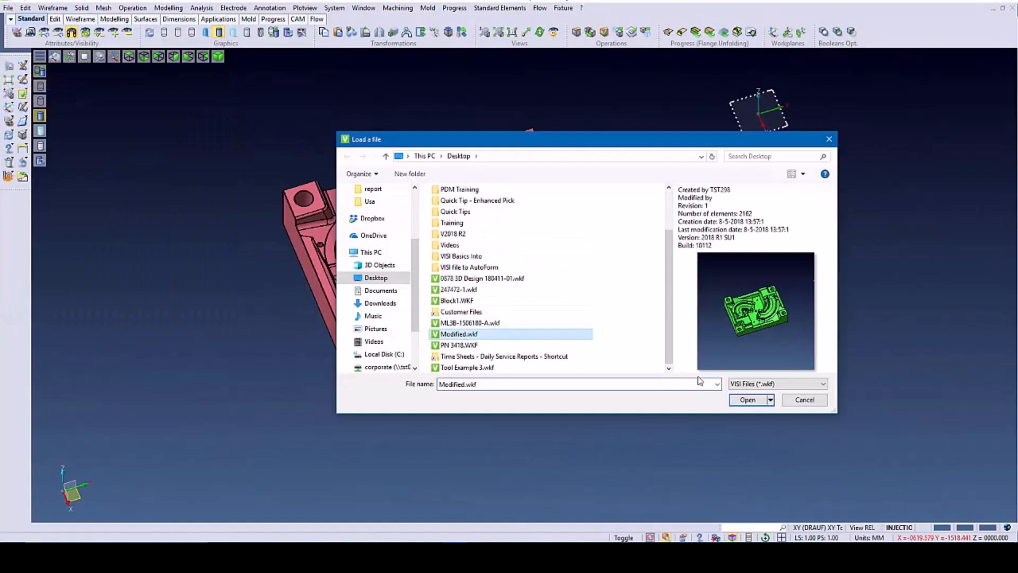
{"action": "left_click", "coordinate": [747, 400]}
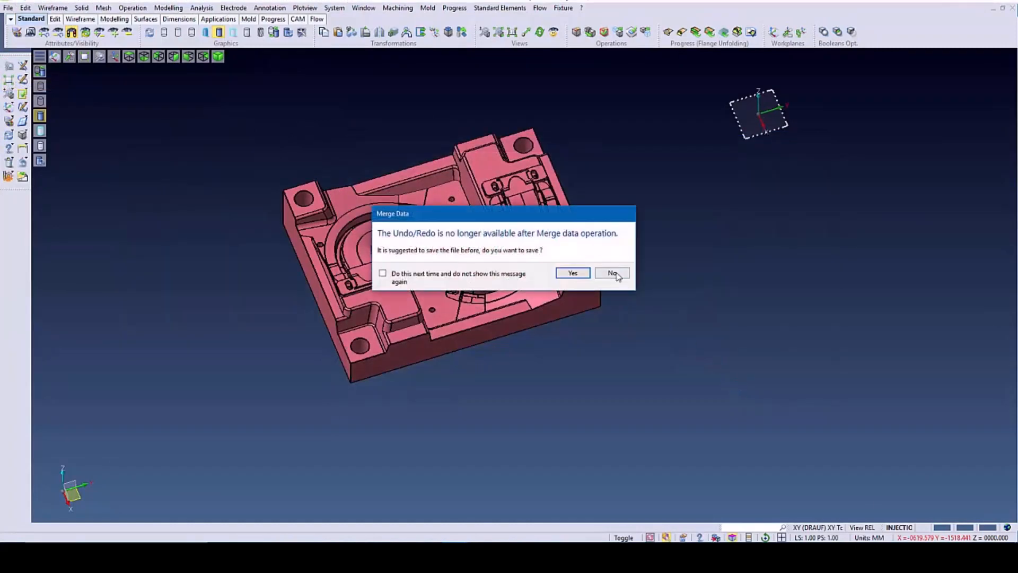
{"action": "left_click", "coordinate": [611, 272]}
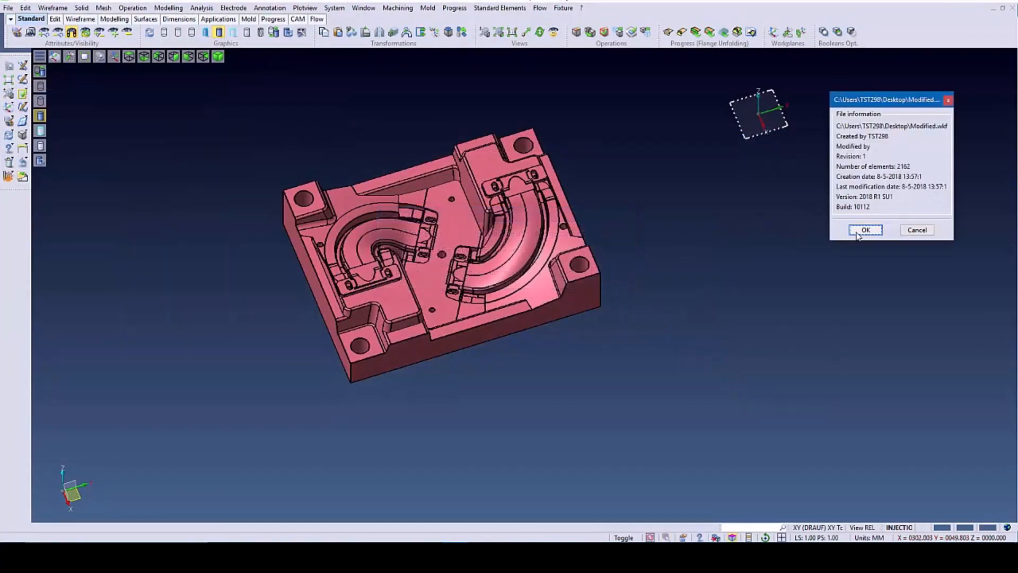
{"action": "left_click", "coordinate": [865, 229]}
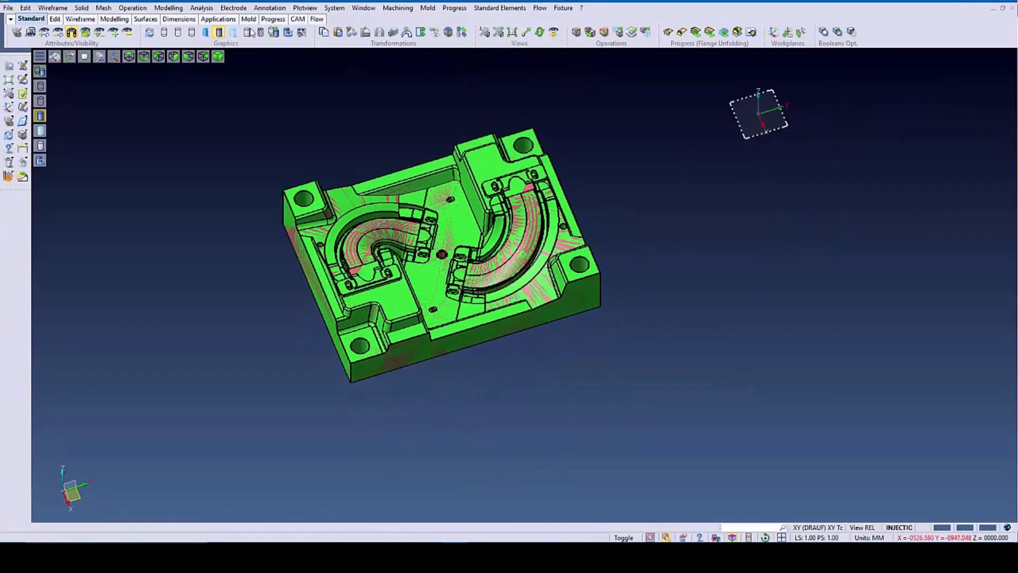
Compare the green modified body (first group) against the red original (second group)
{"action": "left_click", "coordinate": [201, 7]}
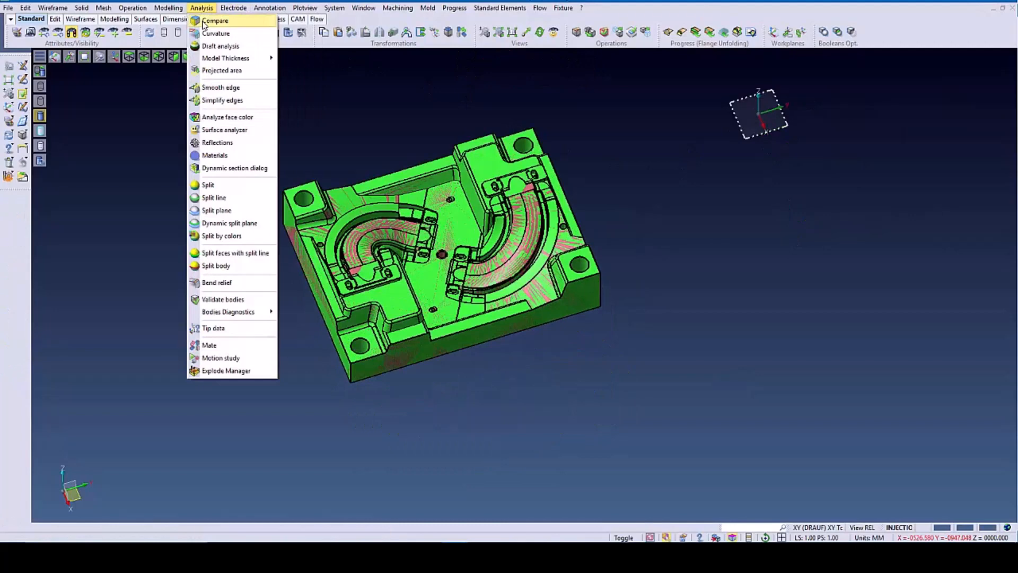
{"action": "left_click", "coordinate": [215, 20]}
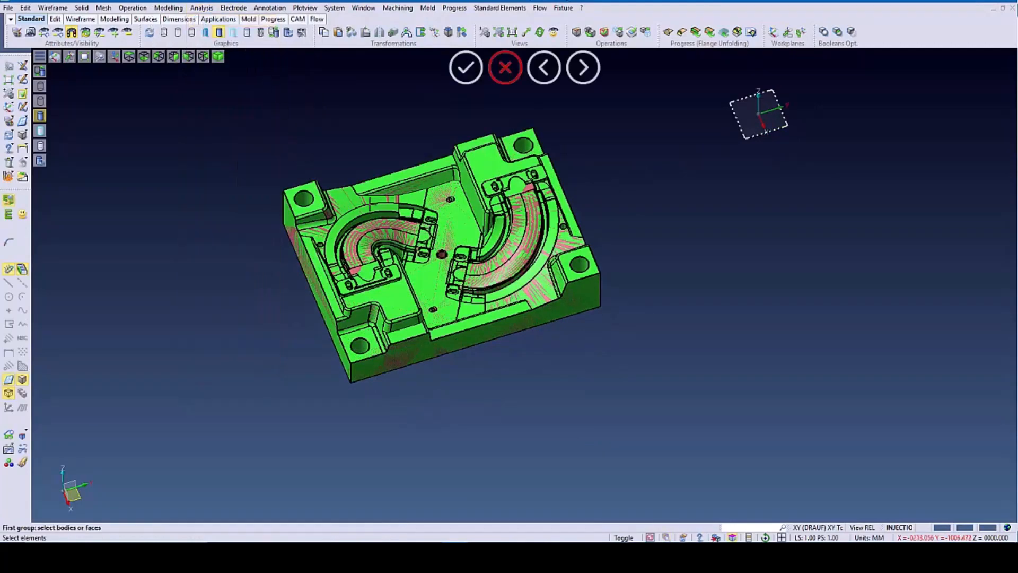
{"action": "left_click", "coordinate": [545, 67]}
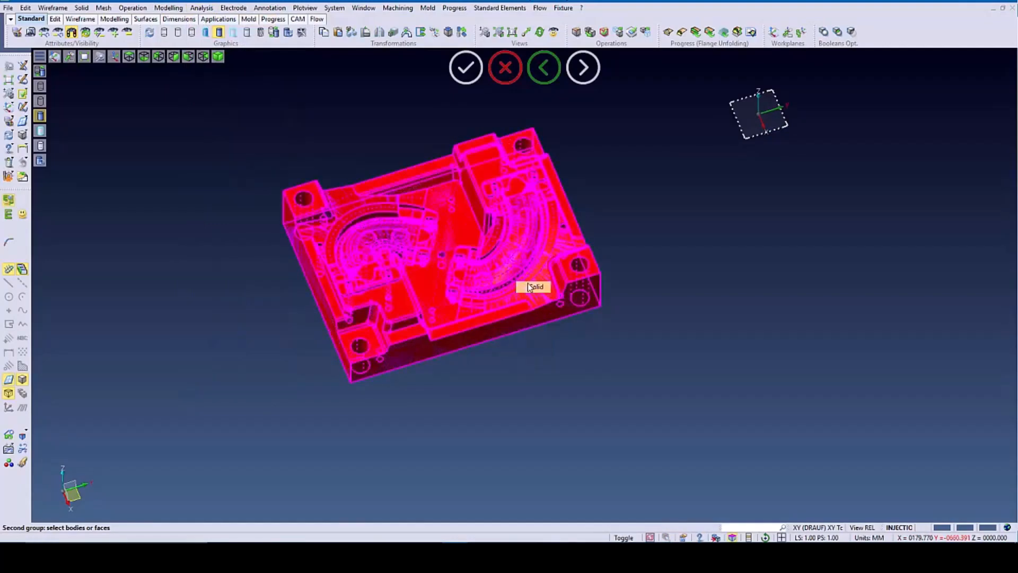
{"action": "left_click", "coordinate": [465, 67]}
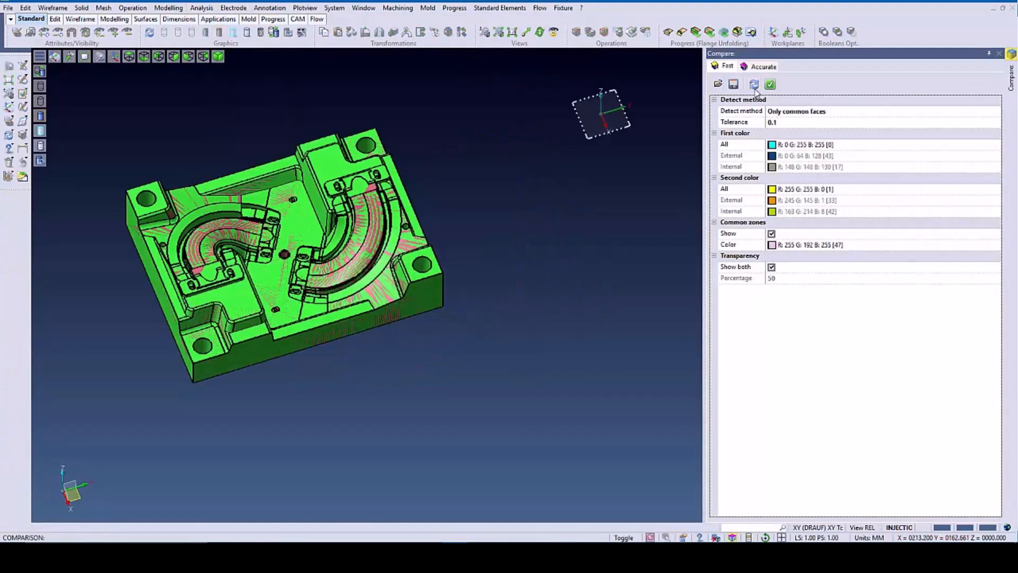
Calculate the Fast comparison to show pink common zones with yellow and cyan differences
{"action": "left_click", "coordinate": [754, 85]}
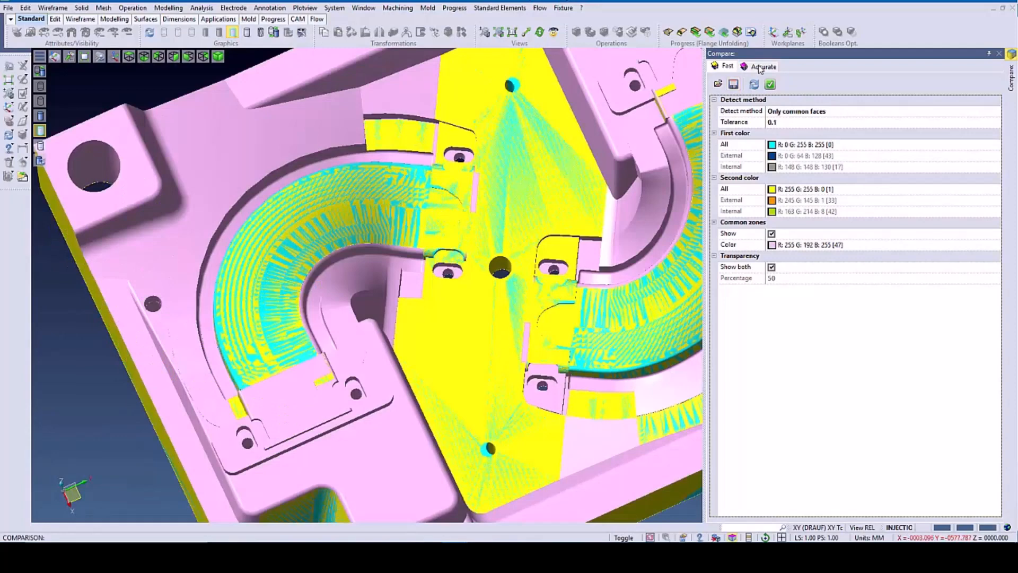
Switch to the Accurate comparison and zoom in on the coloured difference edges
{"action": "left_click", "coordinate": [764, 66]}
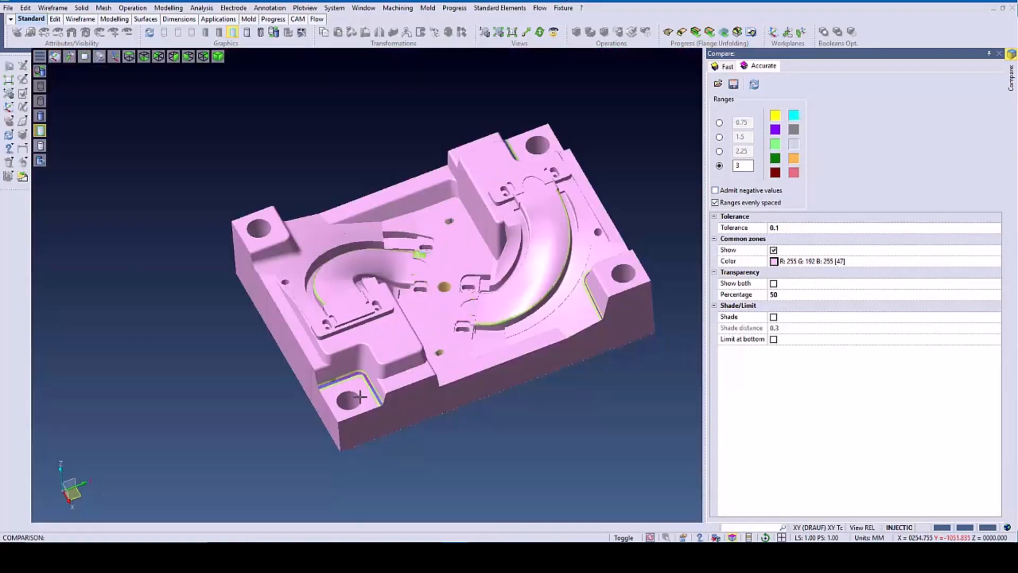
{"action": "scroll", "scroll_direction": "down", "scroll_amount": 3}
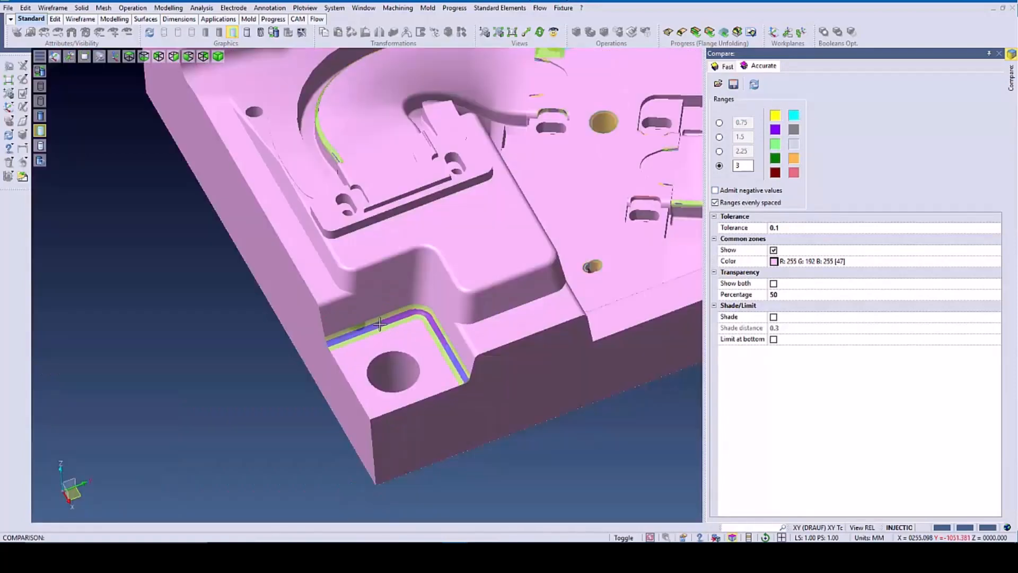